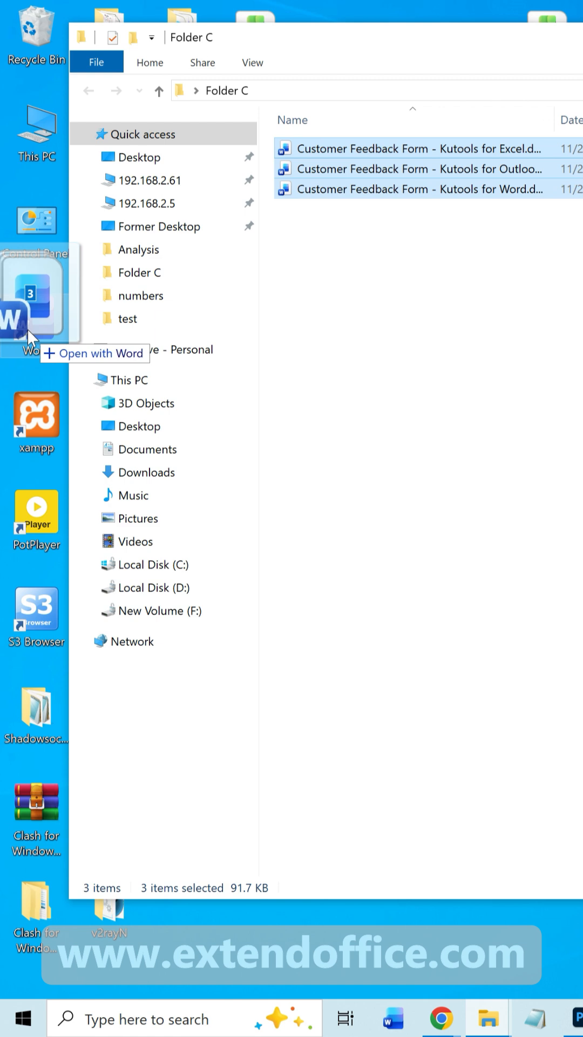
# Step: Open the three Customer Feedback Form files from Folder C in Word
pyautogui.doubleClick(427, 168)
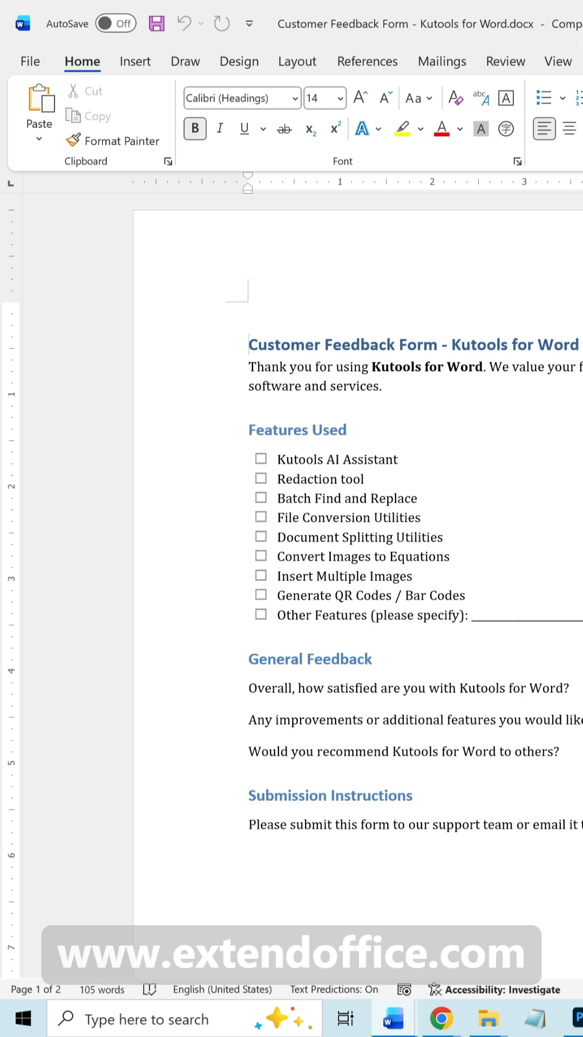
# Step: Preview the open Customer Feedback Form windows from the Word taskbar icon and bring up its close-all menu
pyautogui.click(250, 345)
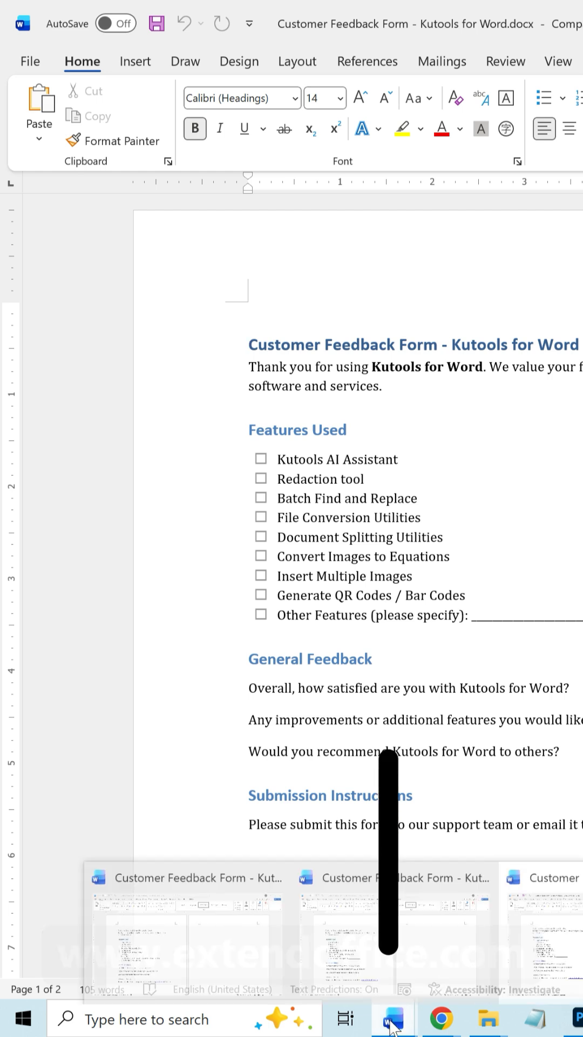
pyautogui.click(391, 1017)
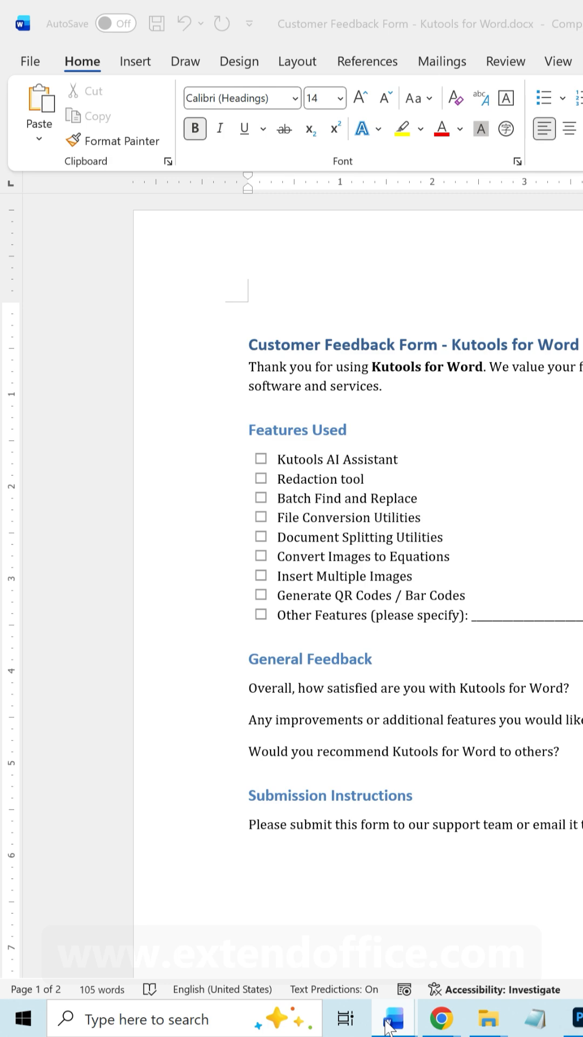
pyautogui.rightClick(391, 1016)
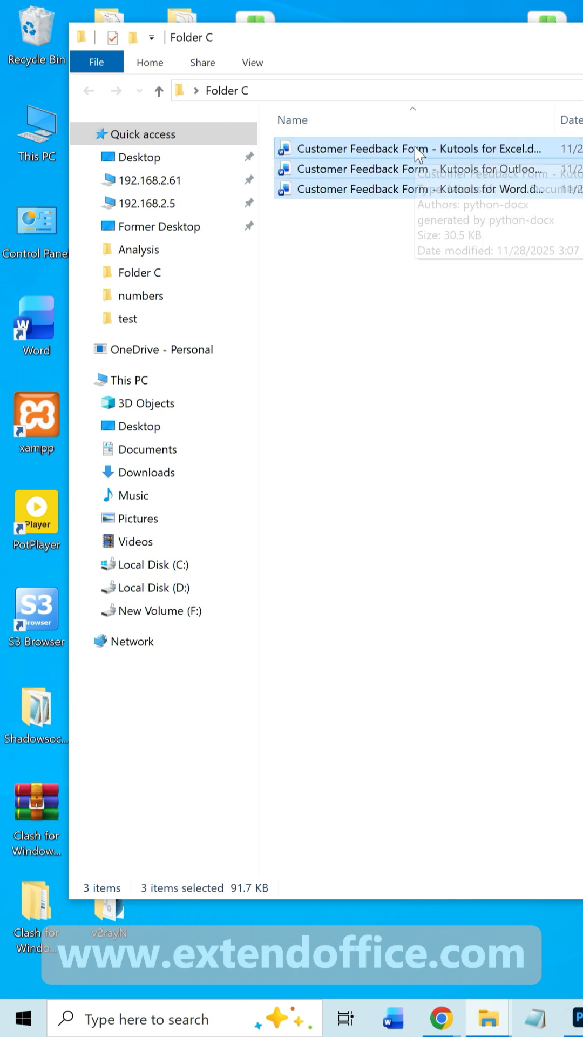
# Step: Open the three selected Customer Feedback Form files from Folder C via the right-click Open command
pyautogui.rightClick(416, 149)
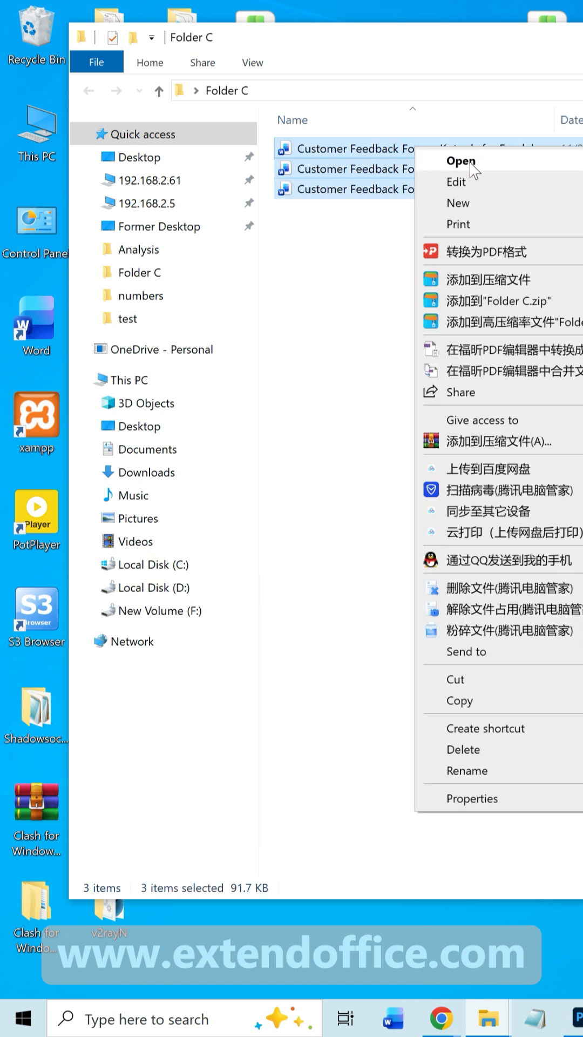
pyautogui.click(463, 160)
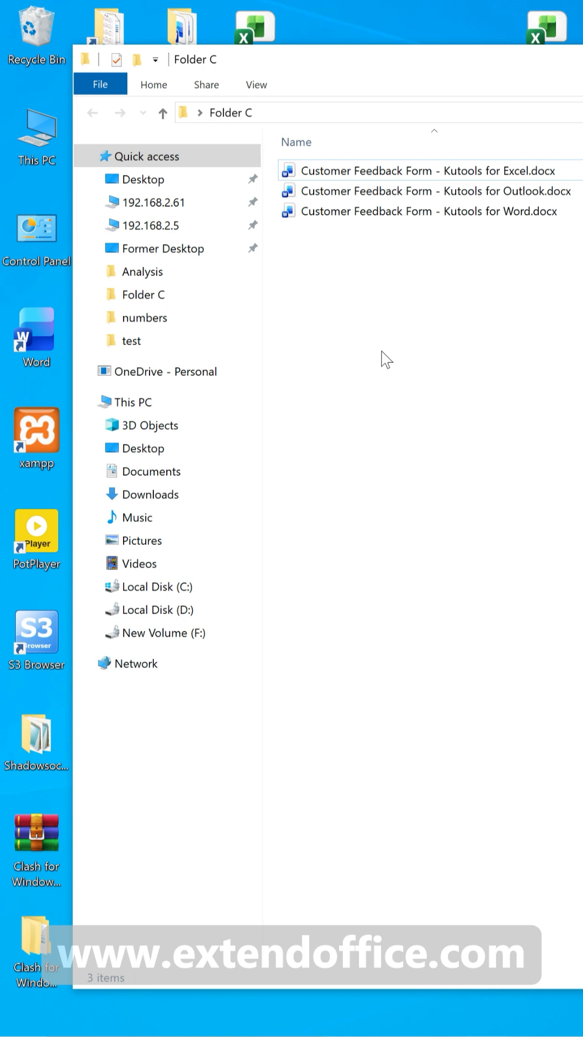
pyautogui.moveTo(389, 347)
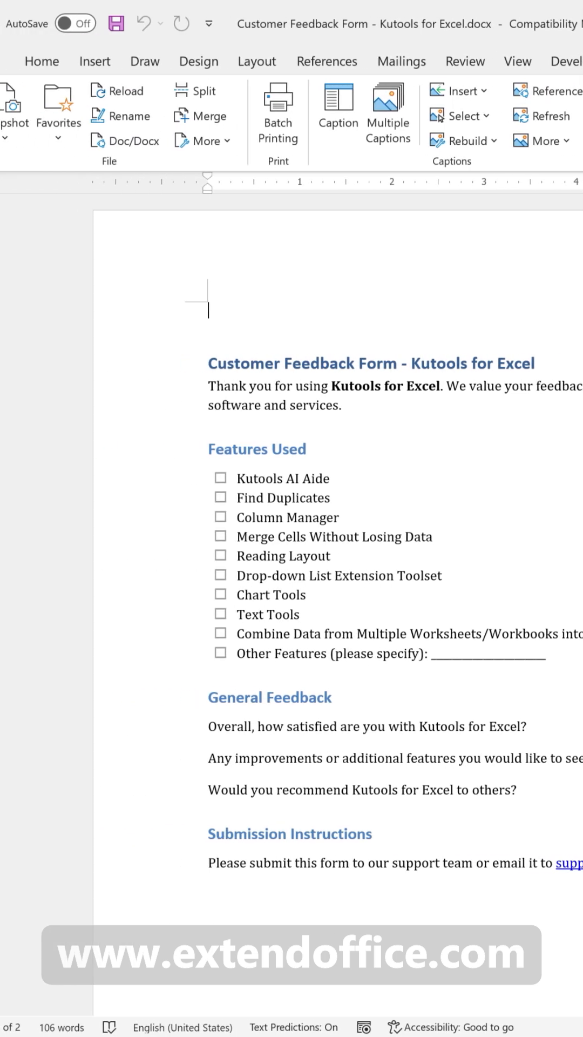
# Step: Create the favorites group 'Feedback Form' and add the current document to it
pyautogui.click(99, 106)
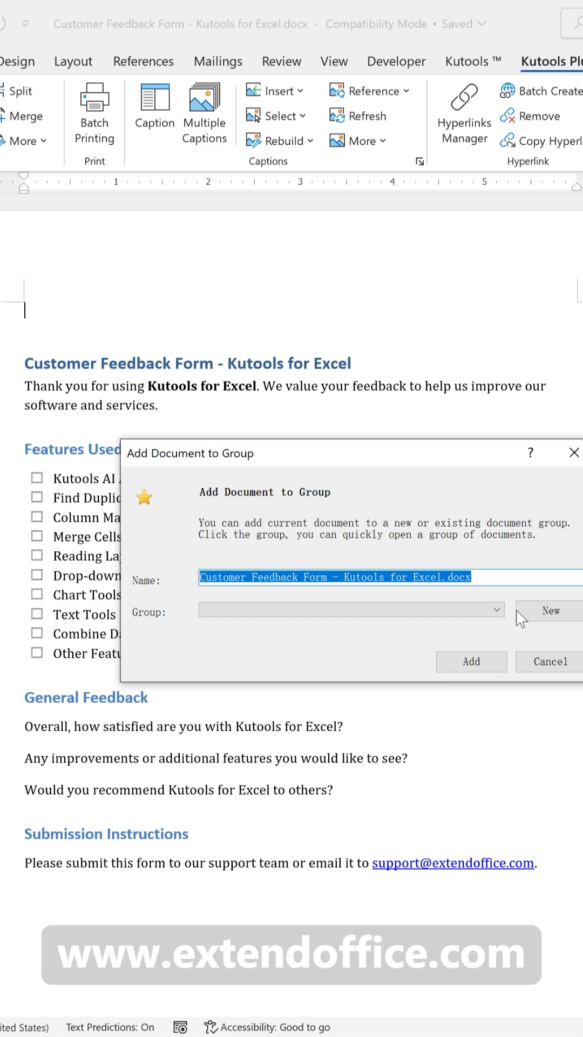
pyautogui.click(551, 610)
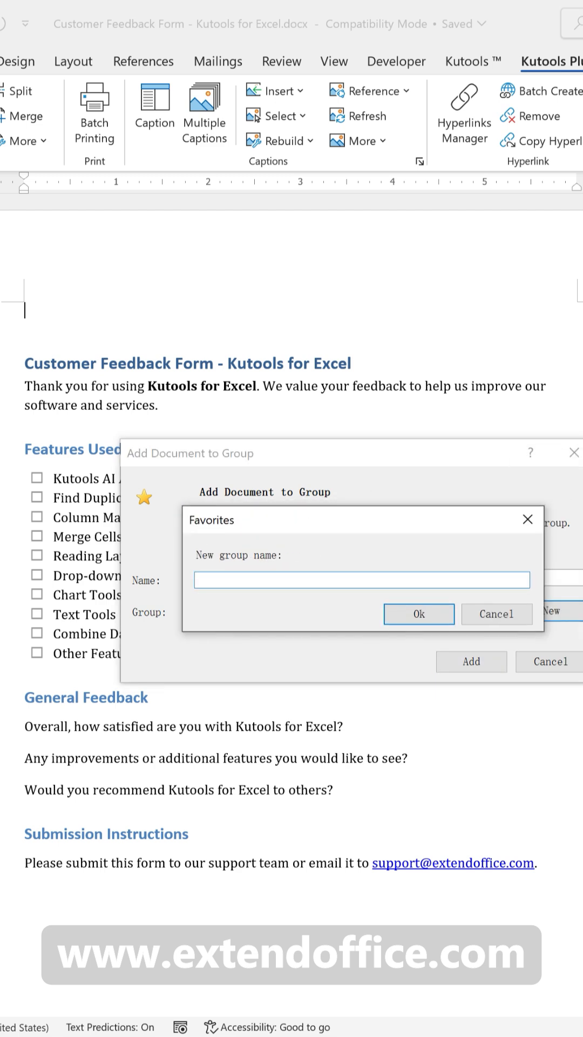
pyautogui.write('Feedback Form')
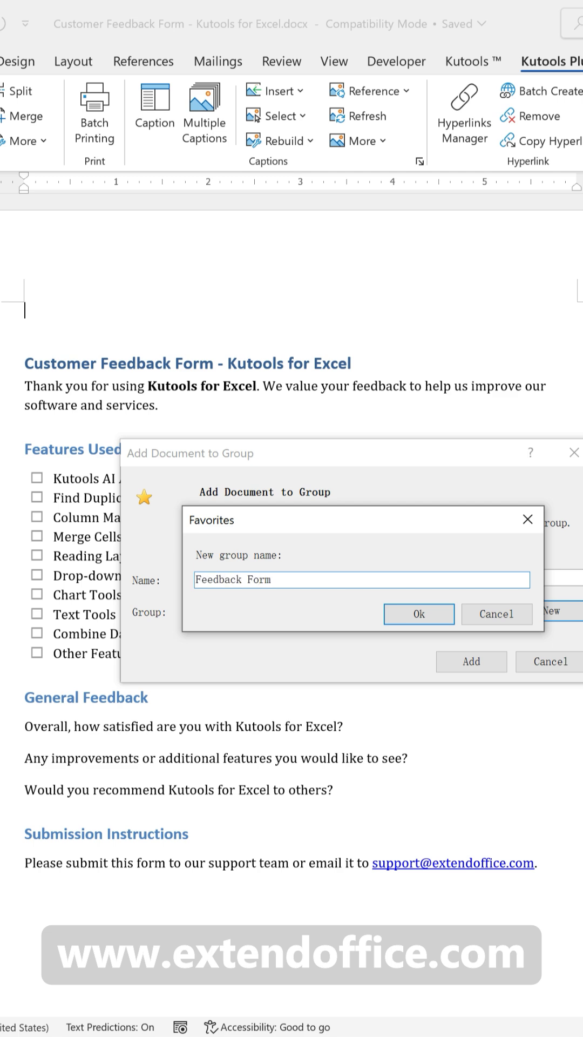
pyautogui.click(418, 613)
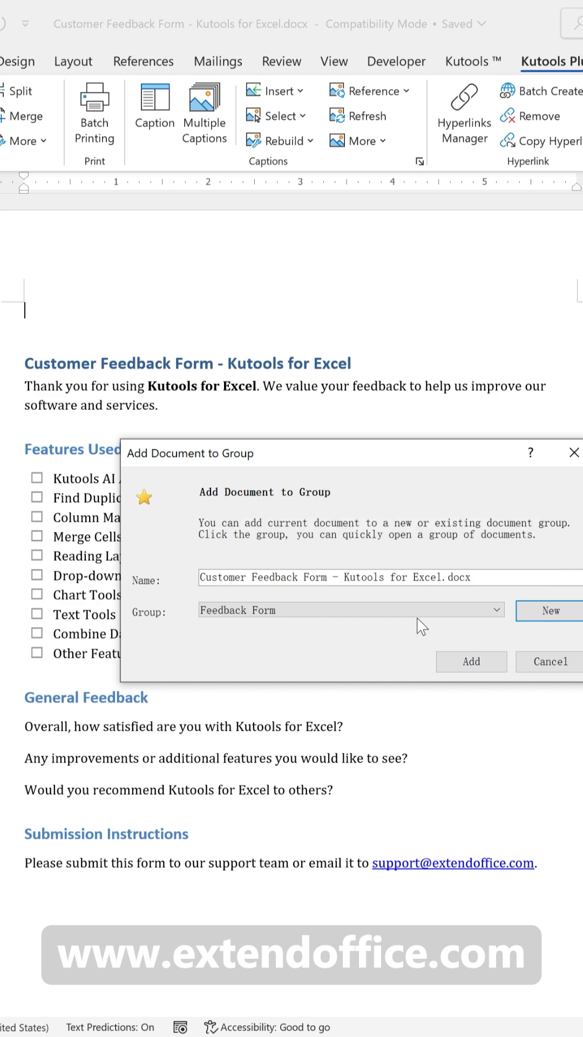
pyautogui.click(552, 661)
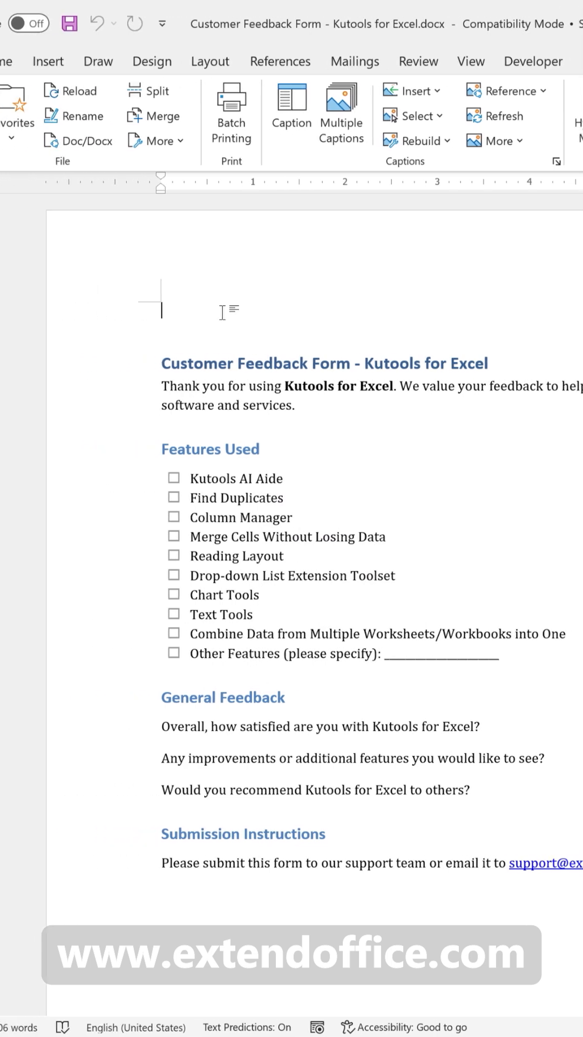
# Step: Choose Add Files to this Group for the Feedback Form favorites group
pyautogui.click(97, 111)
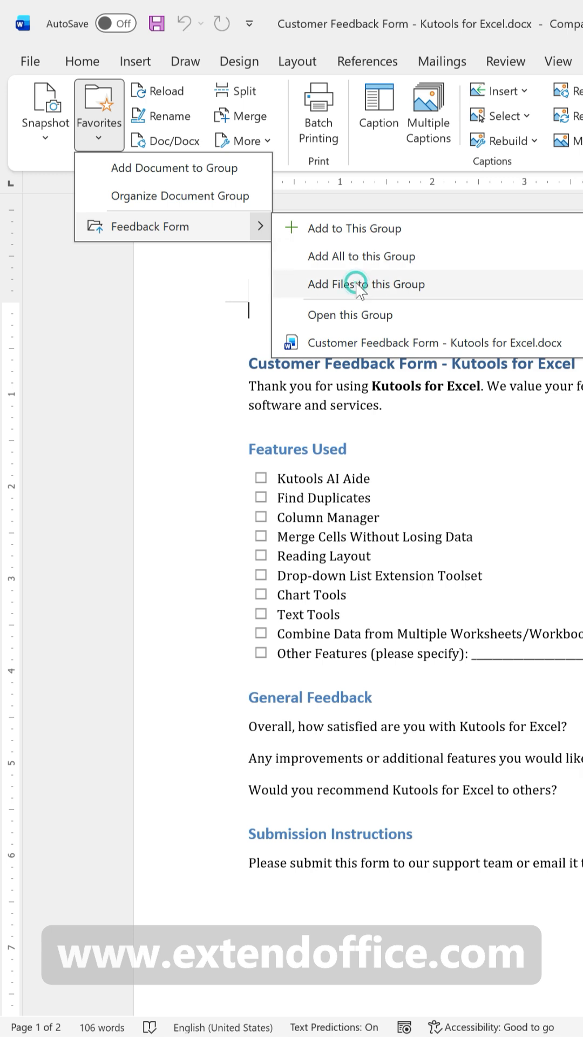
pyautogui.click(365, 285)
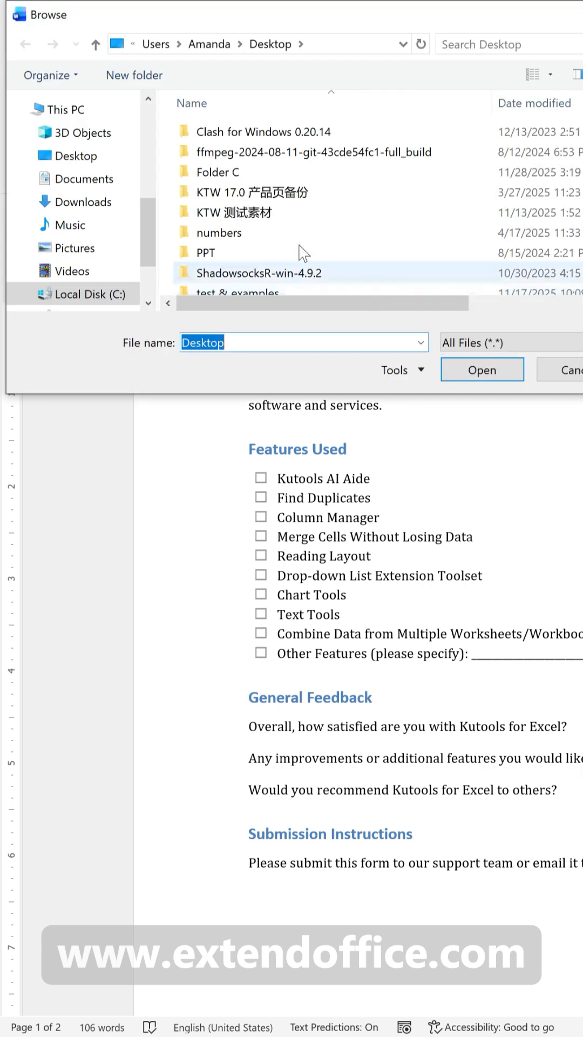
# Step: Add the three Folder C Customer Feedback Form files to the group and check its list
pyautogui.scroll(-3)
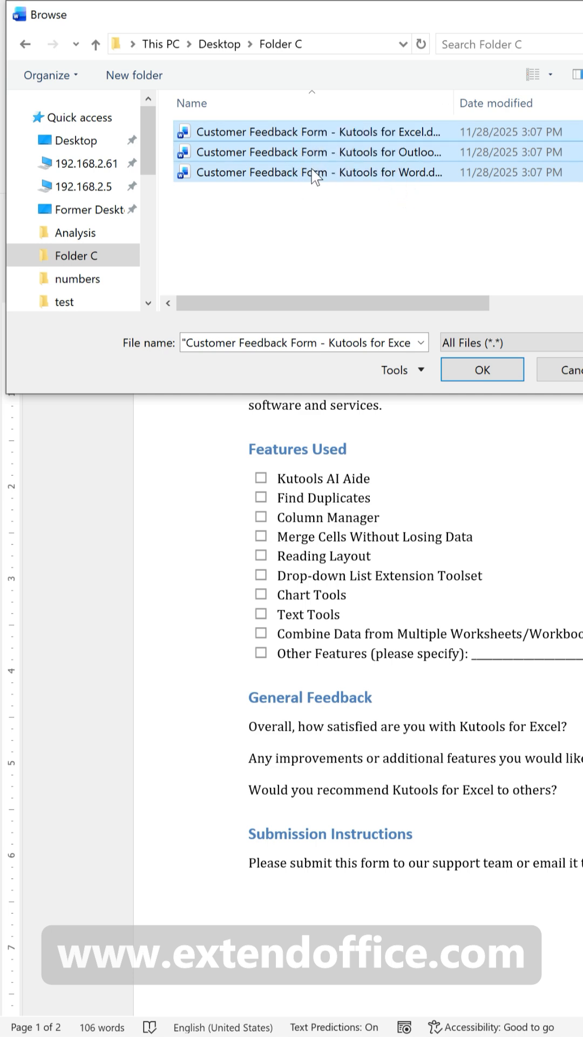
pyautogui.click(482, 369)
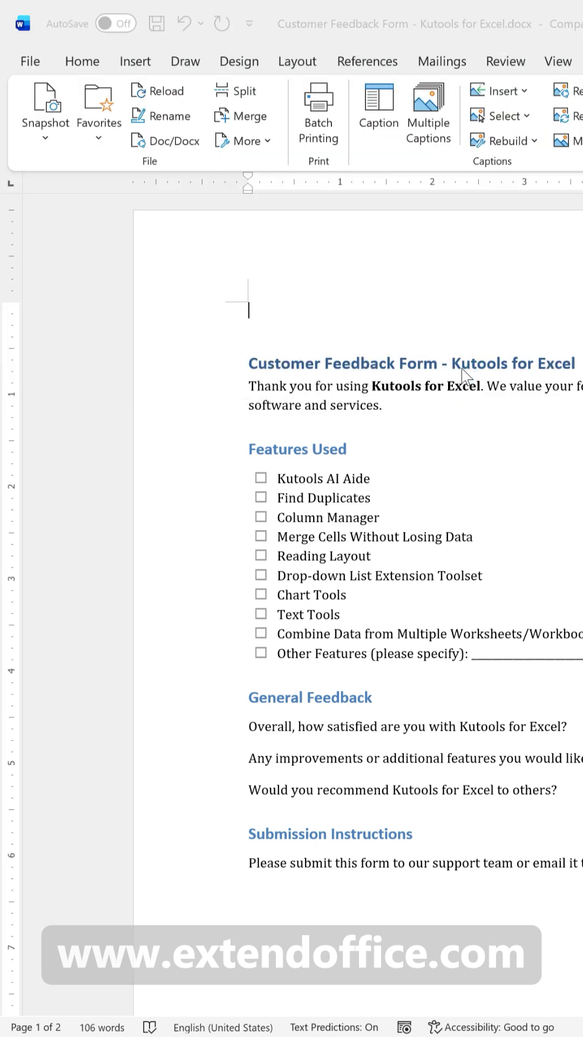
pyautogui.click(98, 139)
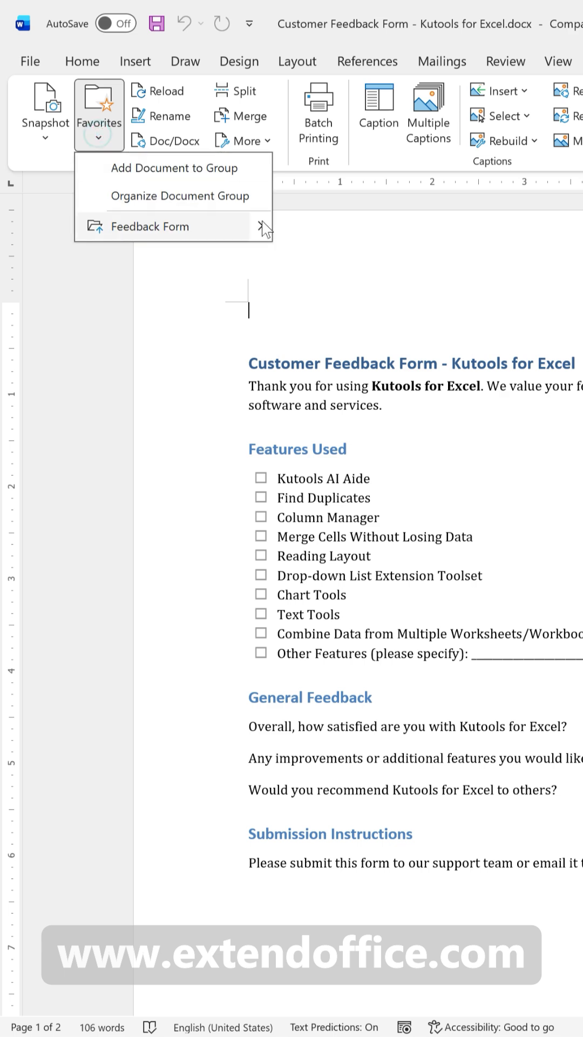